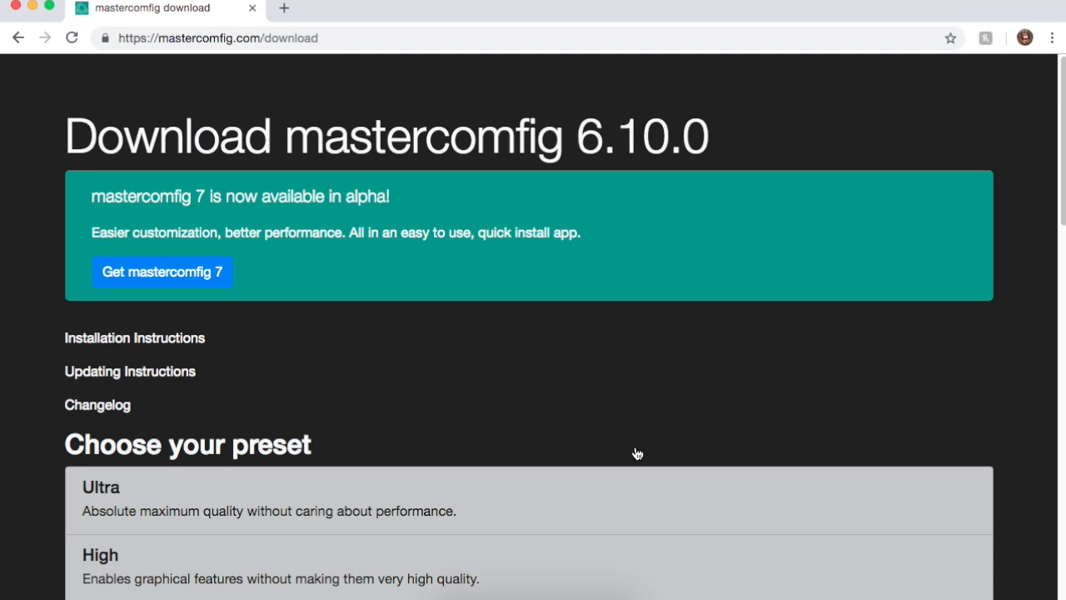
mouse_move(426, 103)
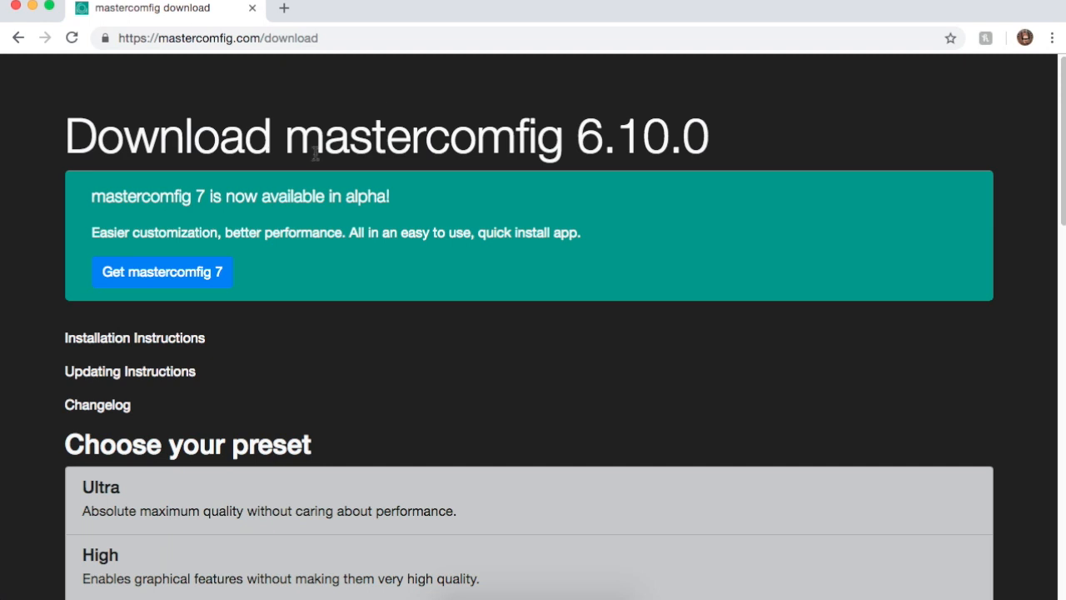
mouse_move(403, 133)
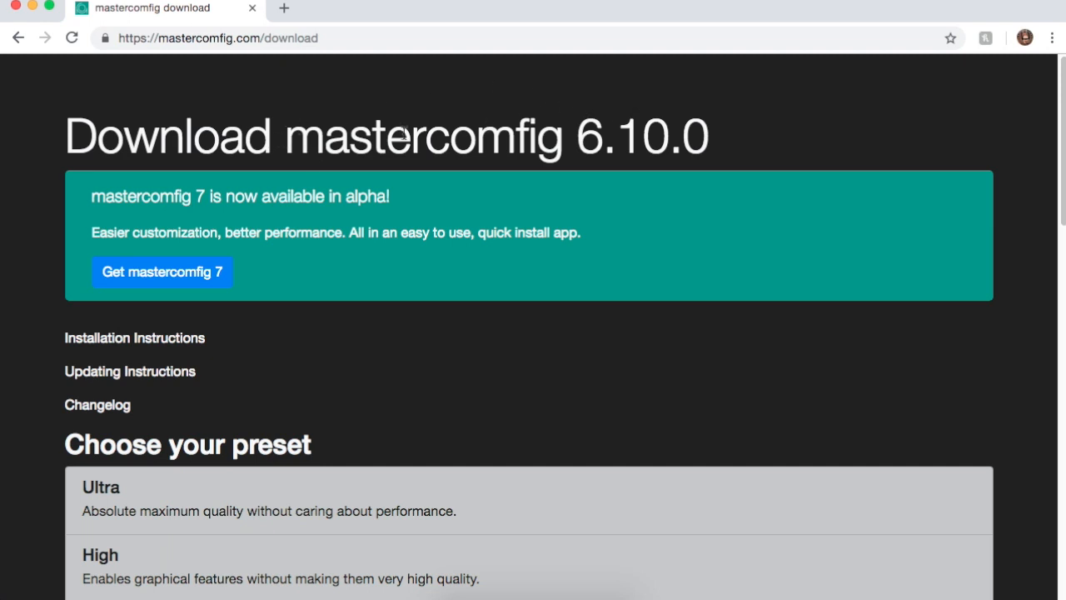
mouse_move(603, 195)
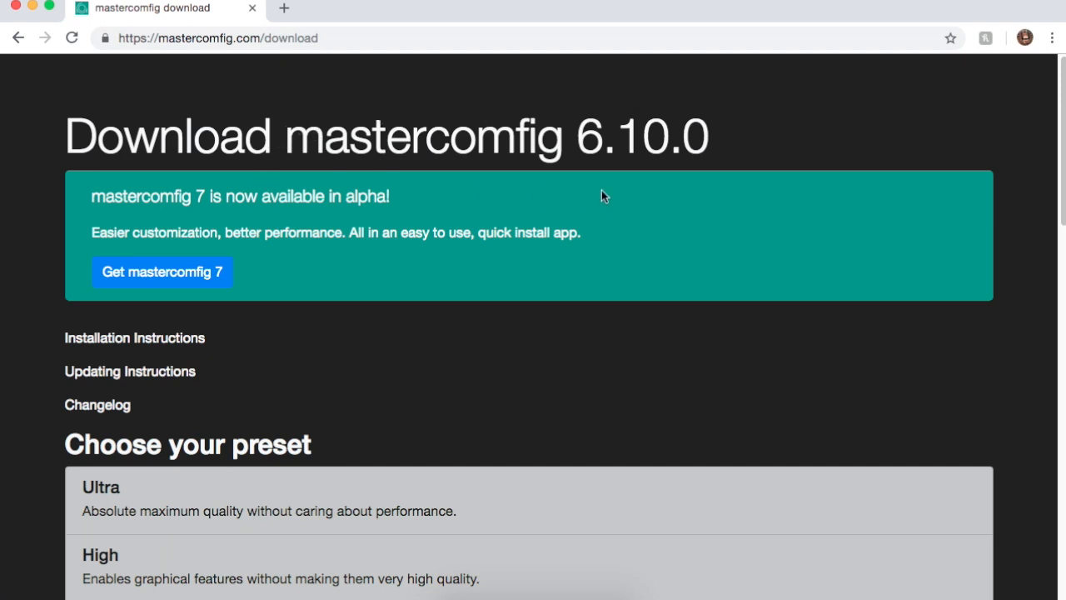
Scroll down the mastercomfig page and download the Low preset VPK
scroll("down", 3)
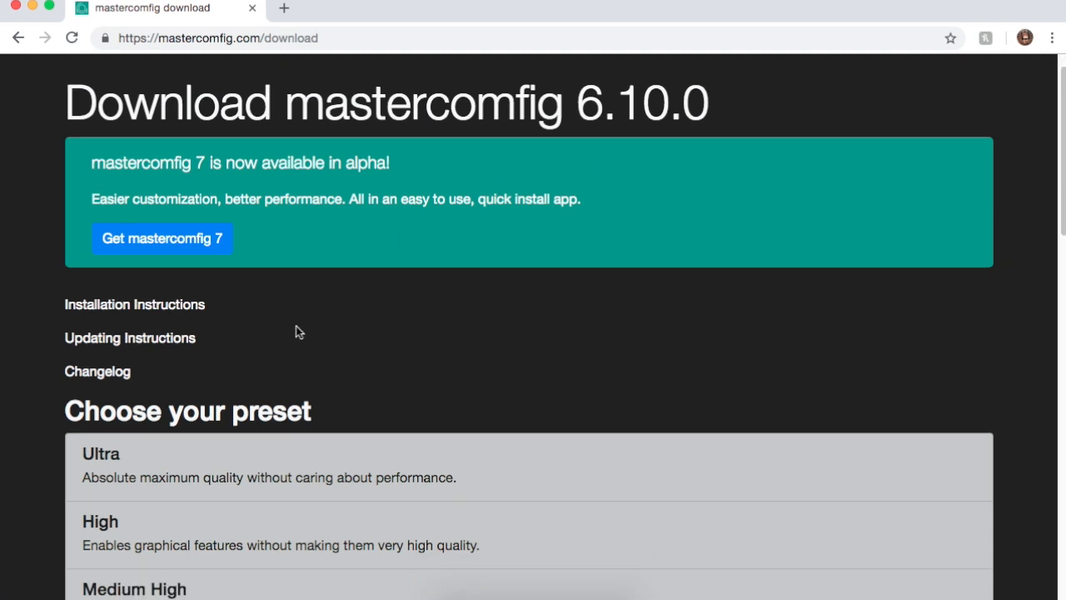
scroll("down", 3)
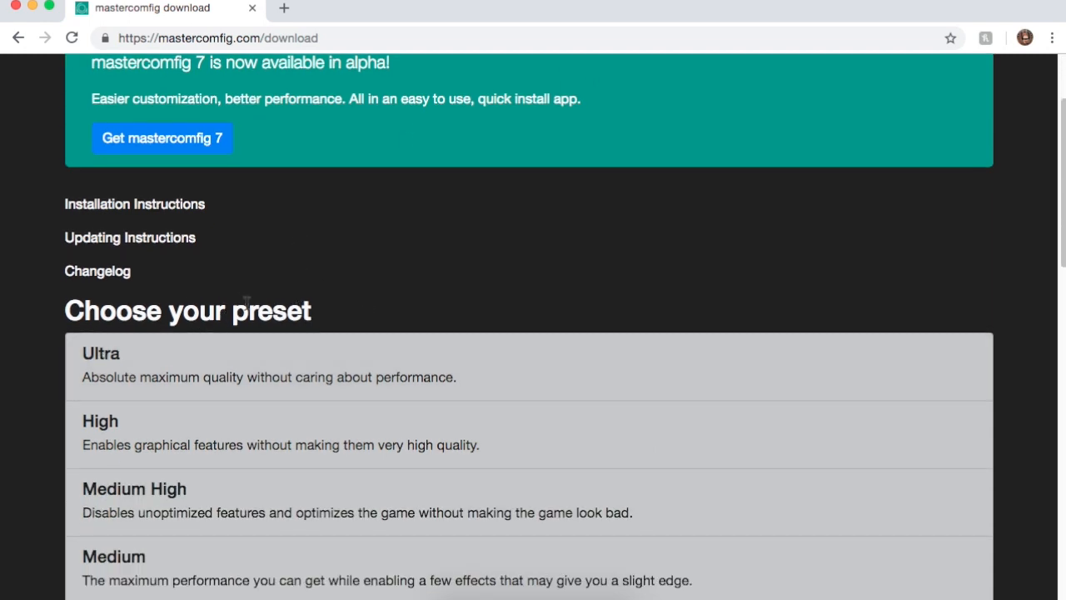
scroll("down", 3)
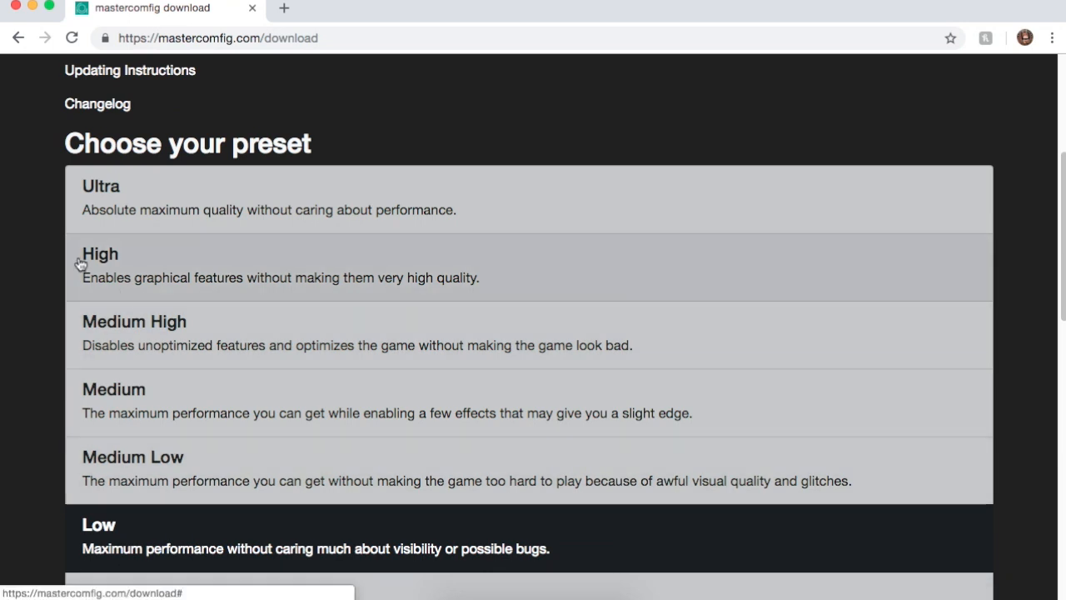
scroll("down", 3)
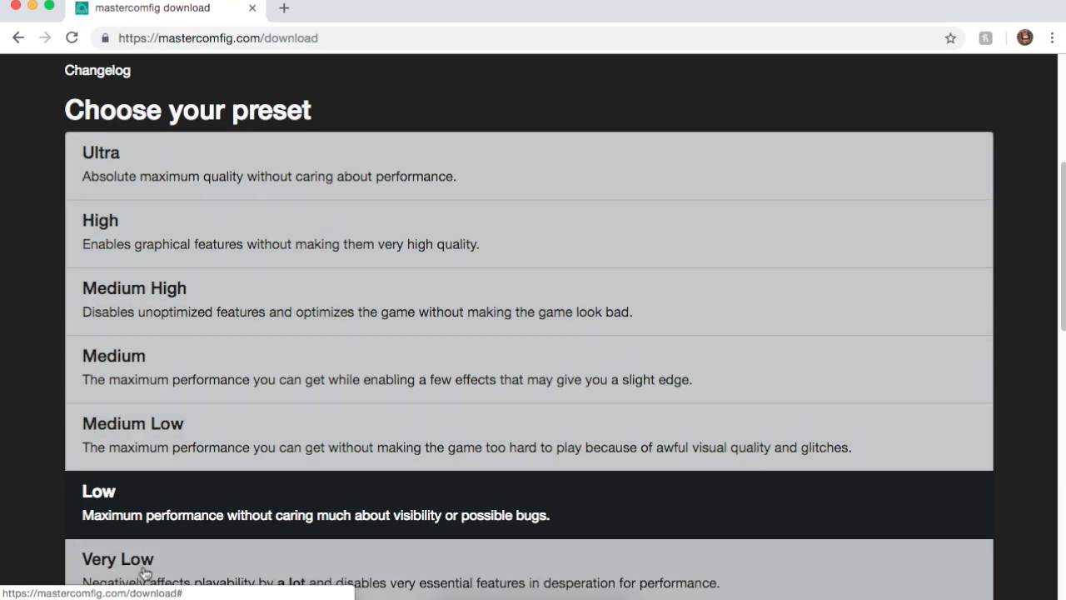
scroll("down", 3)
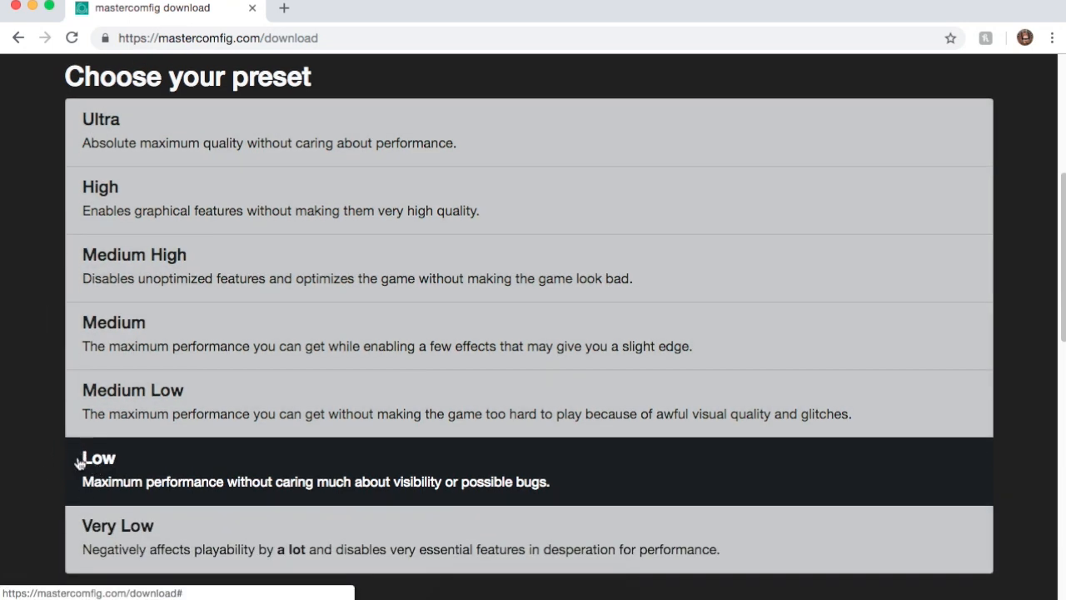
scroll("down", 3)
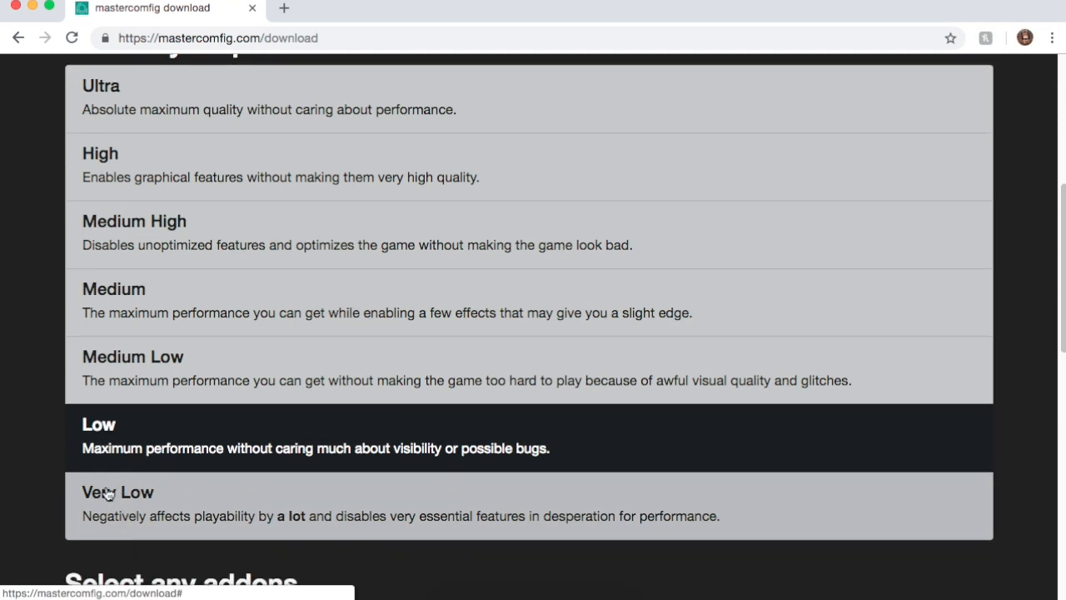
scroll("down", 3)
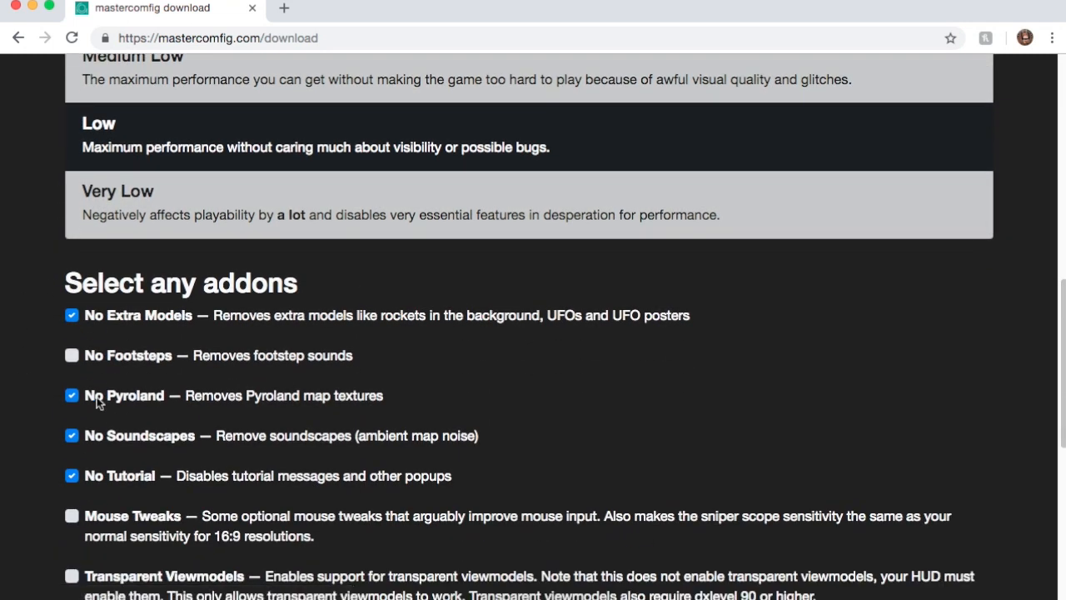
scroll("down", 3)
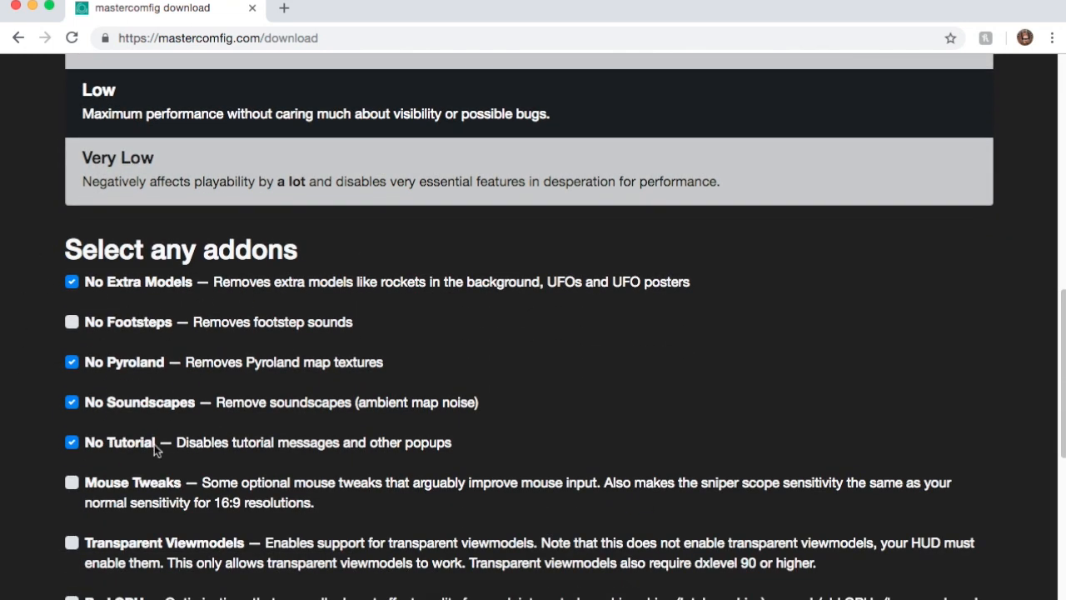
scroll("down", 3)
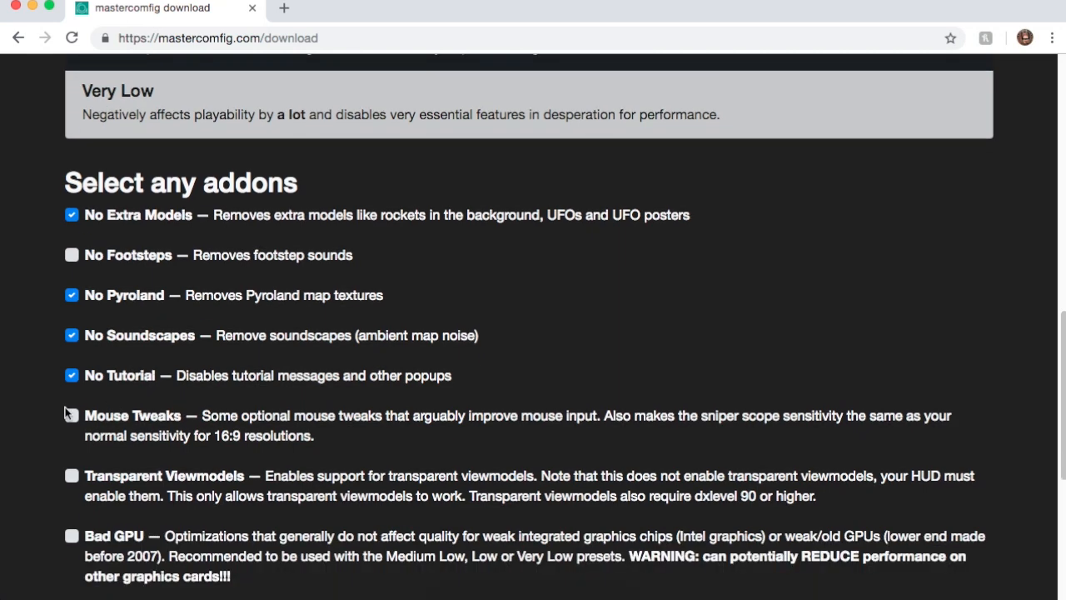
scroll("down", 3)
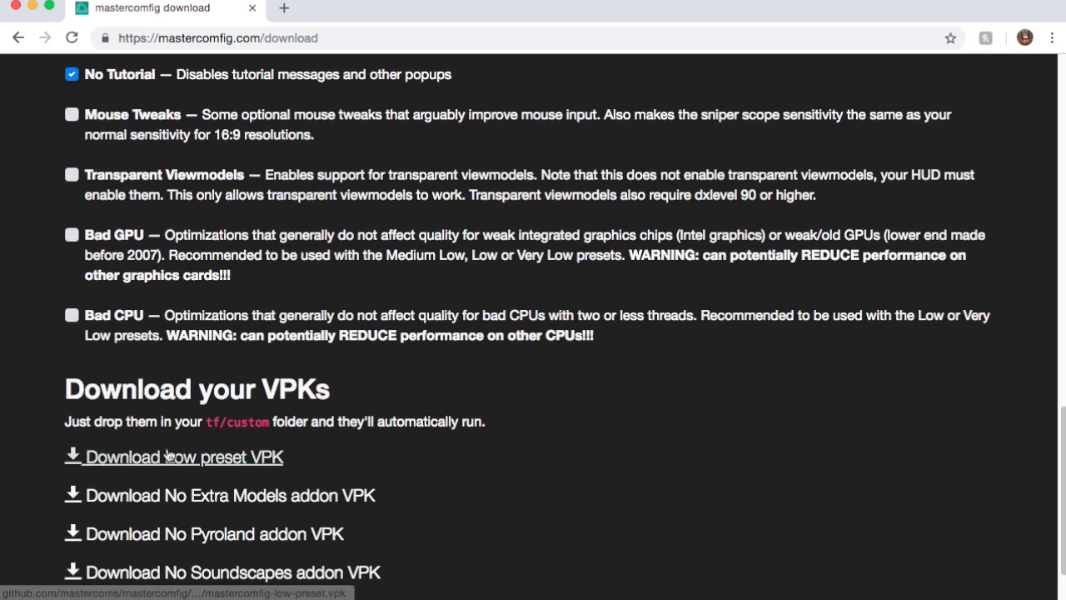
left_click(184, 457)
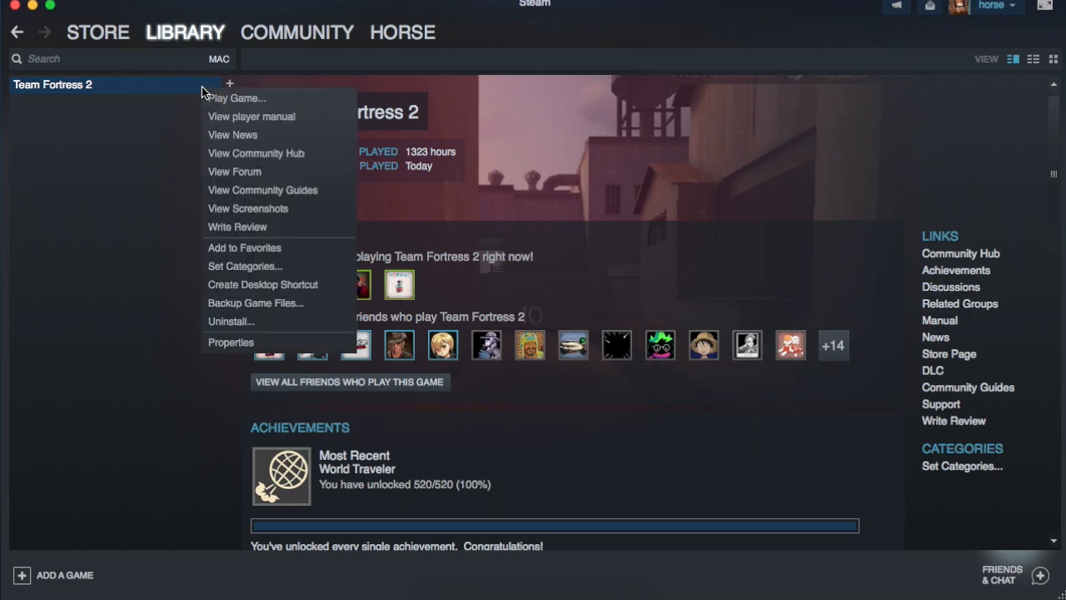
Browse Team Fortress 2's local files in Finder from its Steam properties
left_click(229, 341)
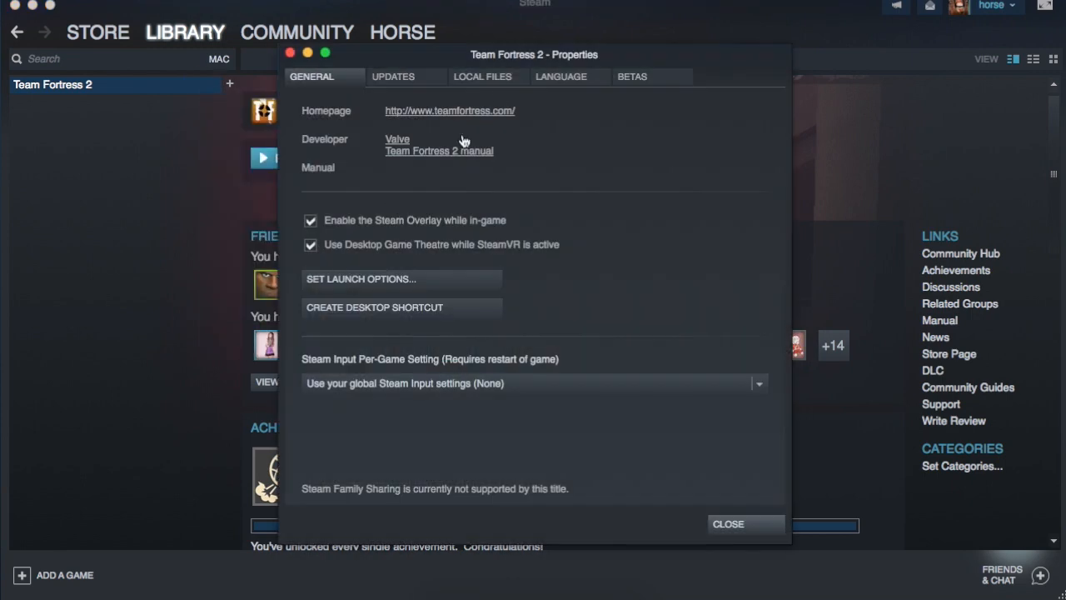
left_click(484, 76)
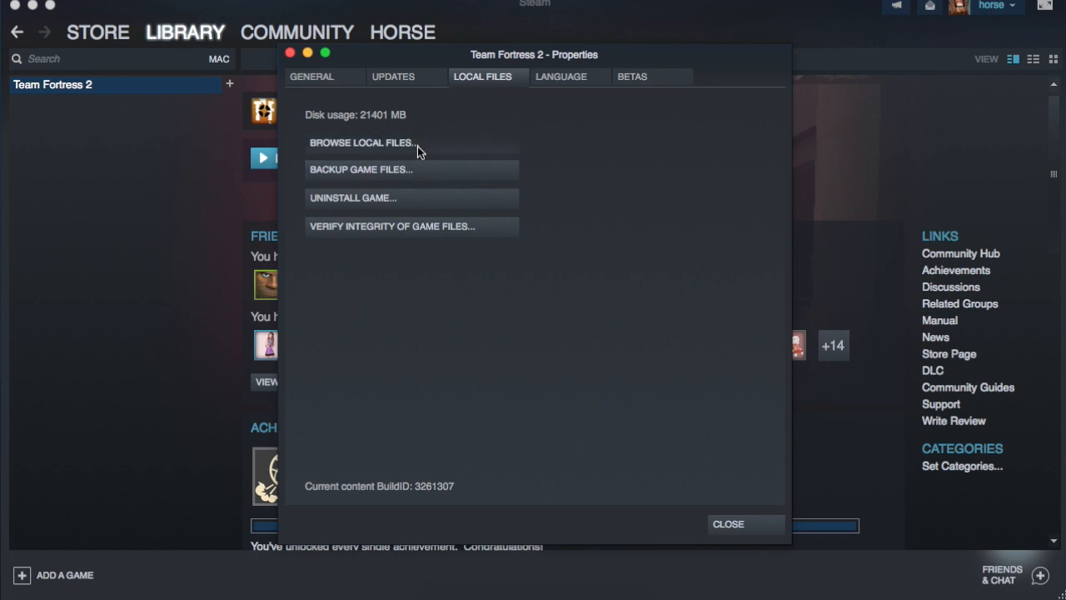
left_click(378, 142)
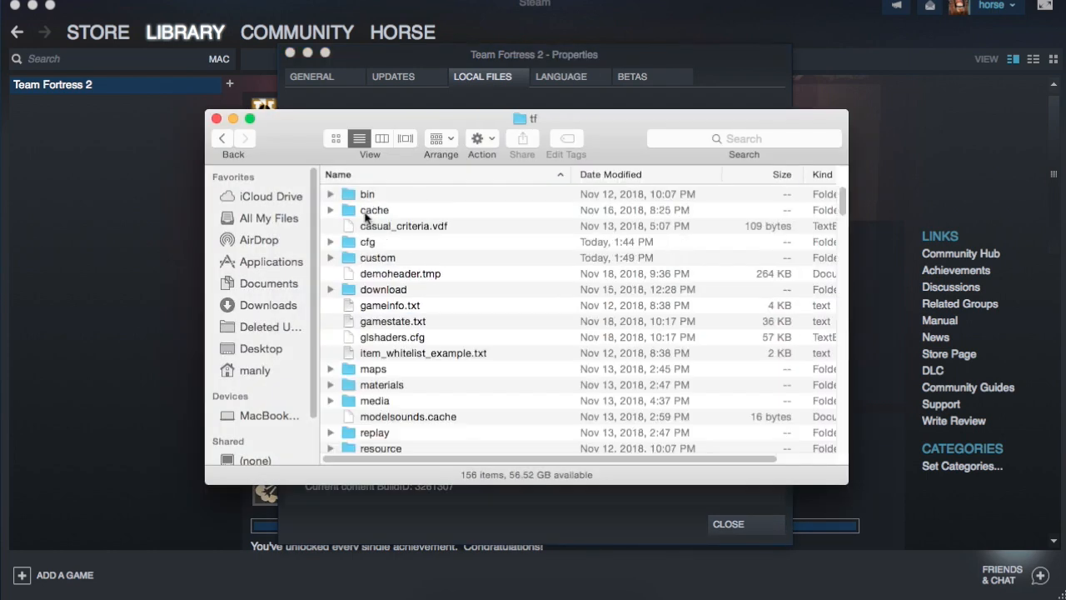
Open the custom folder inside Team Fortress 2's tf directory
double_click(378, 257)
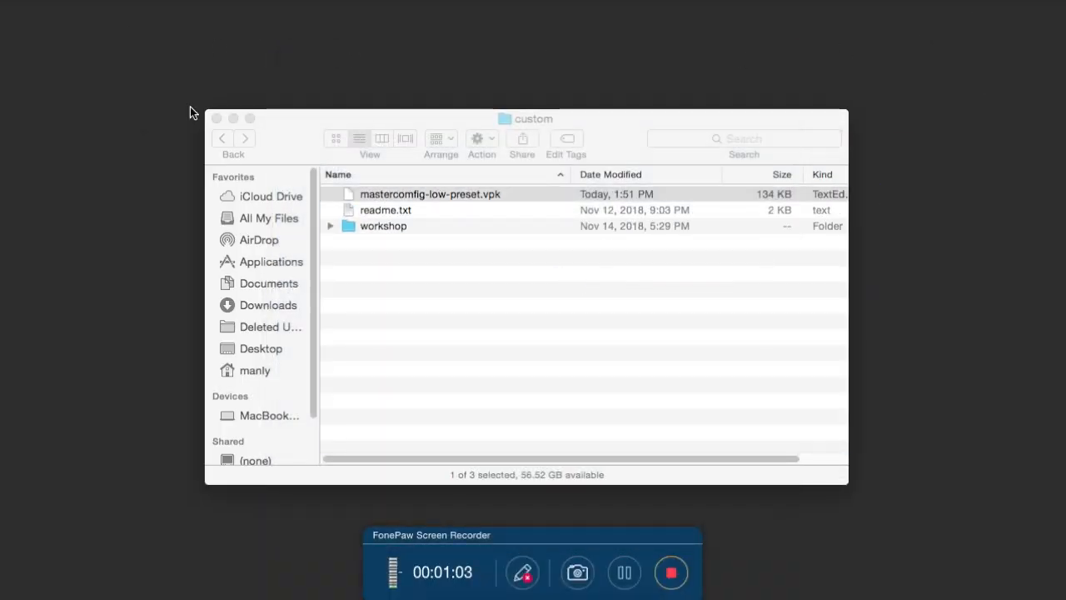
mouse_move(457, 503)
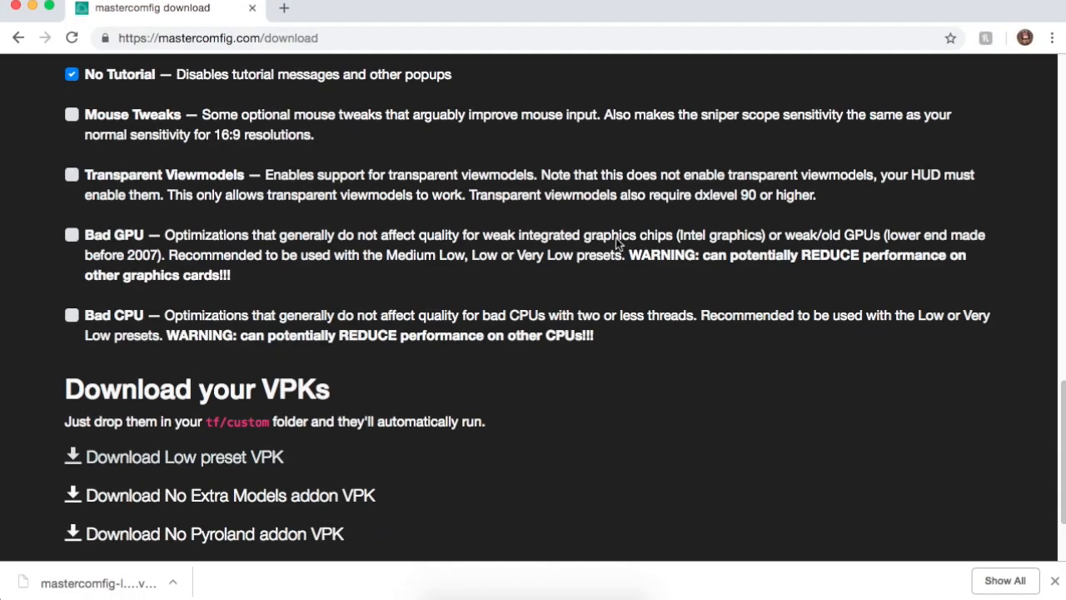
Open mastercomfig's installation instructions and select the recommended launch options string
scroll("up", 3)
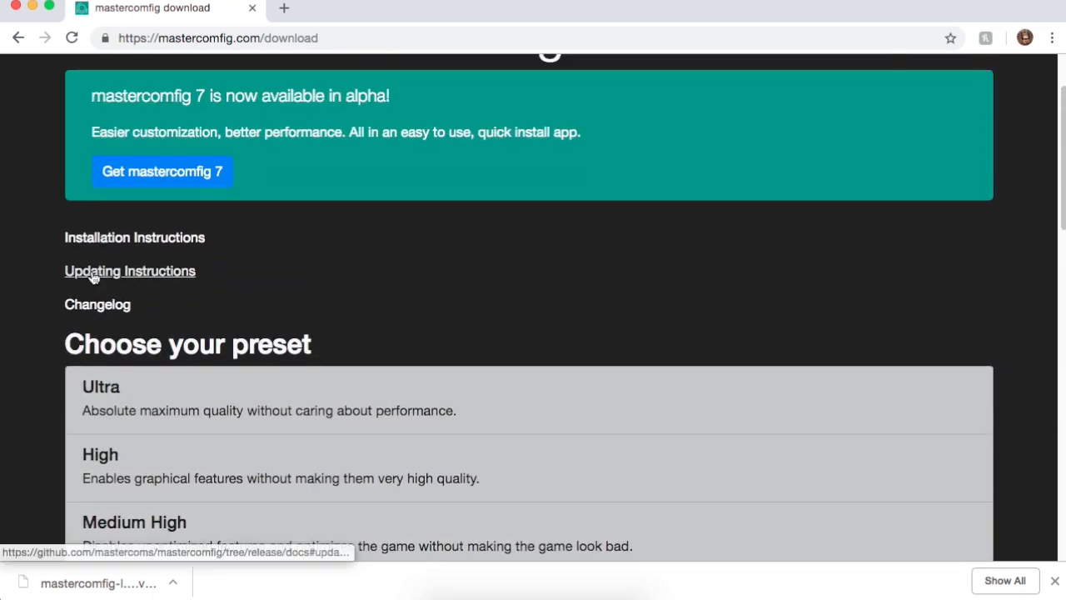
left_click(130, 271)
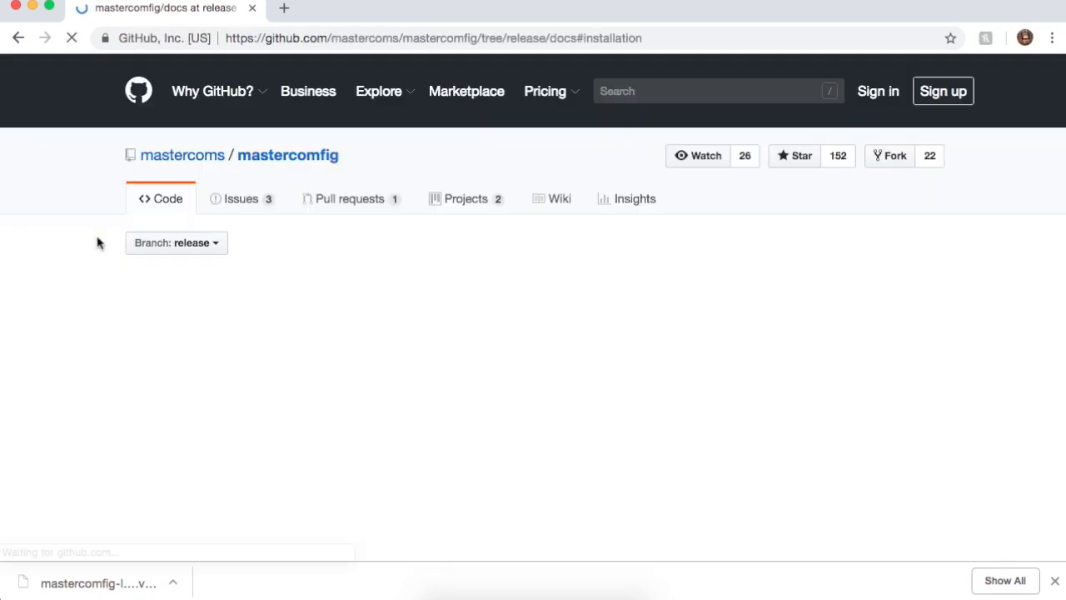
scroll("down", 3)
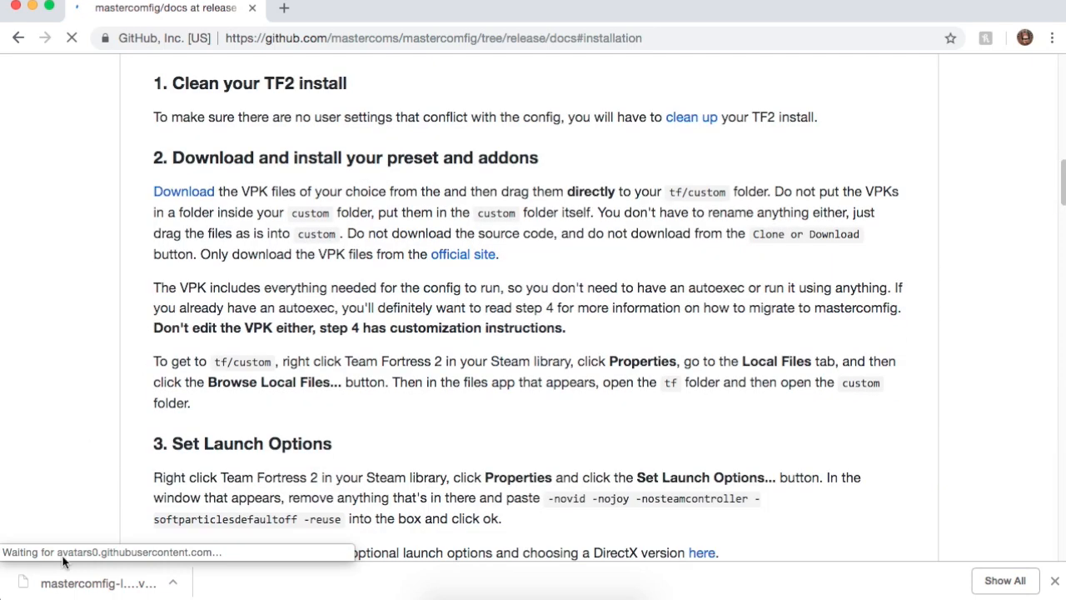
scroll("down", 3)
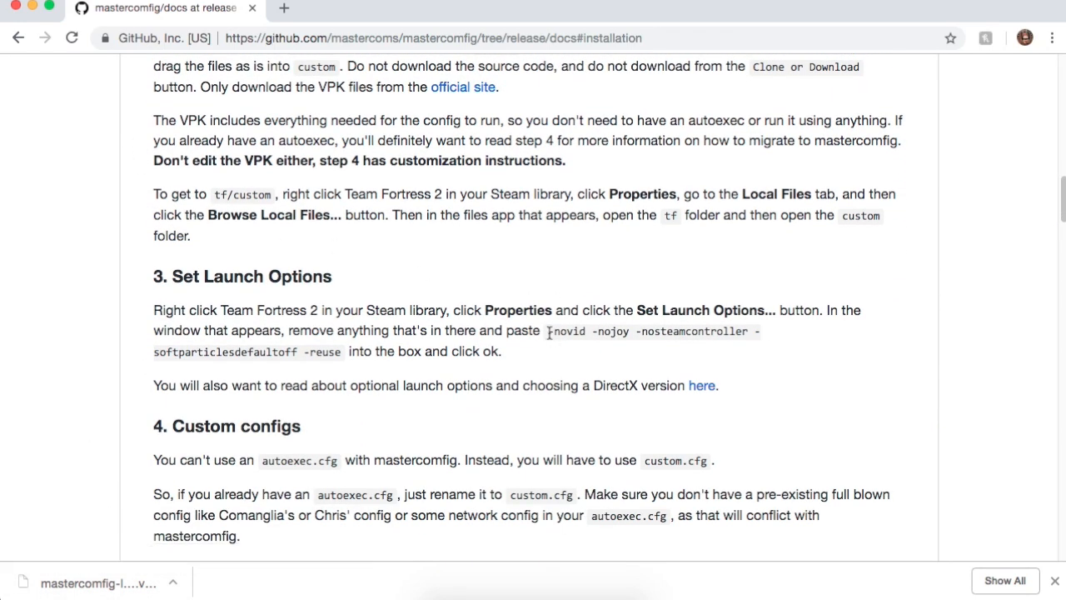
left_click_drag(547, 331, 753, 331)
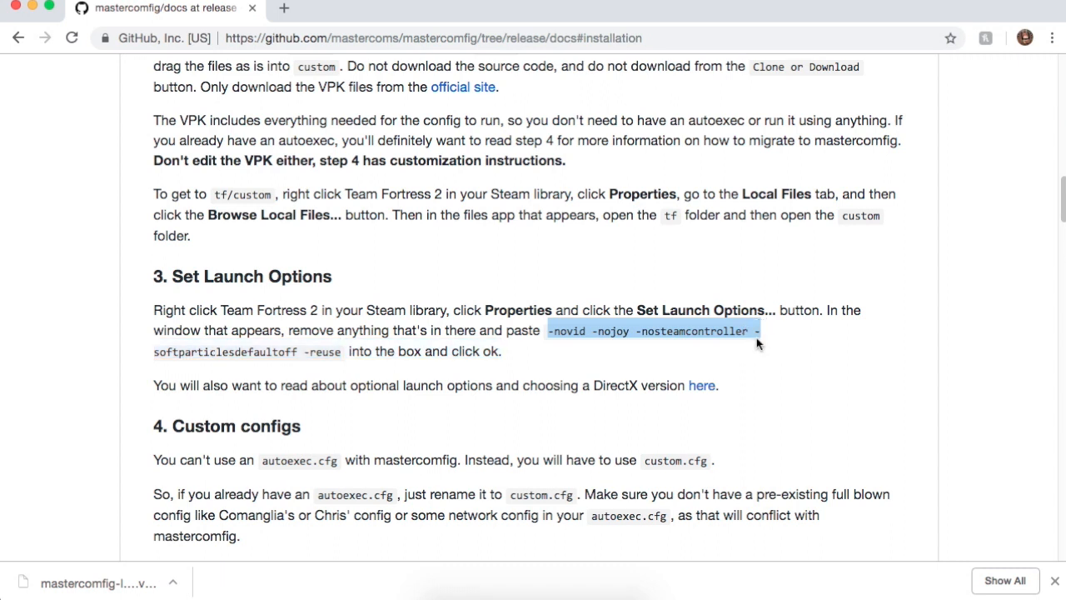
left_click(661, 332)
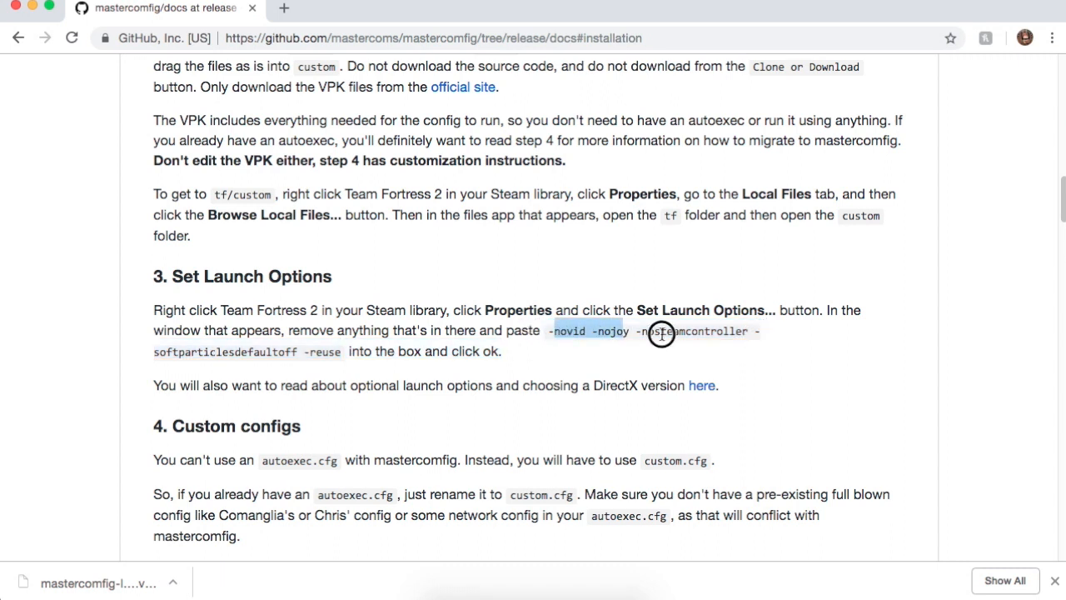
left_click_drag(658, 330, 502, 351)
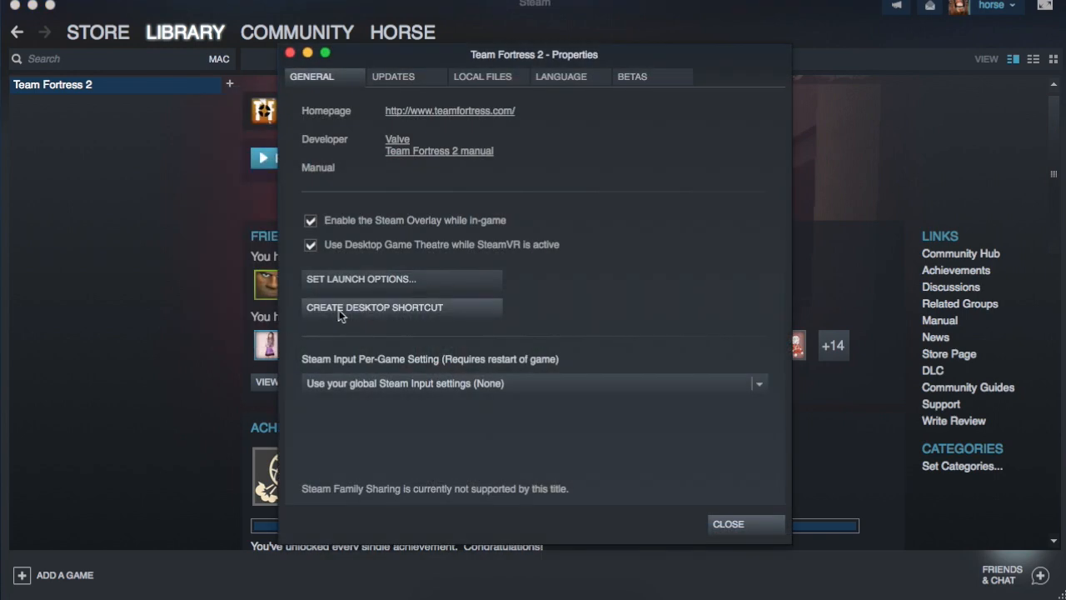
Enter '-reuse' as Team Fortress 2's launch options, confirm, and close Properties
left_click(359, 279)
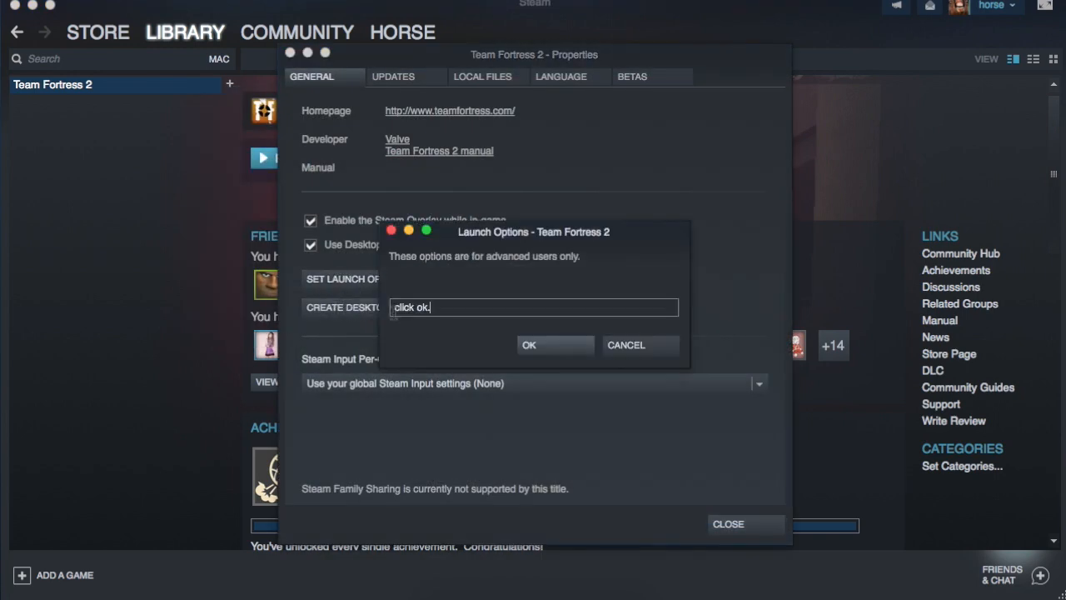
type("-reuse")
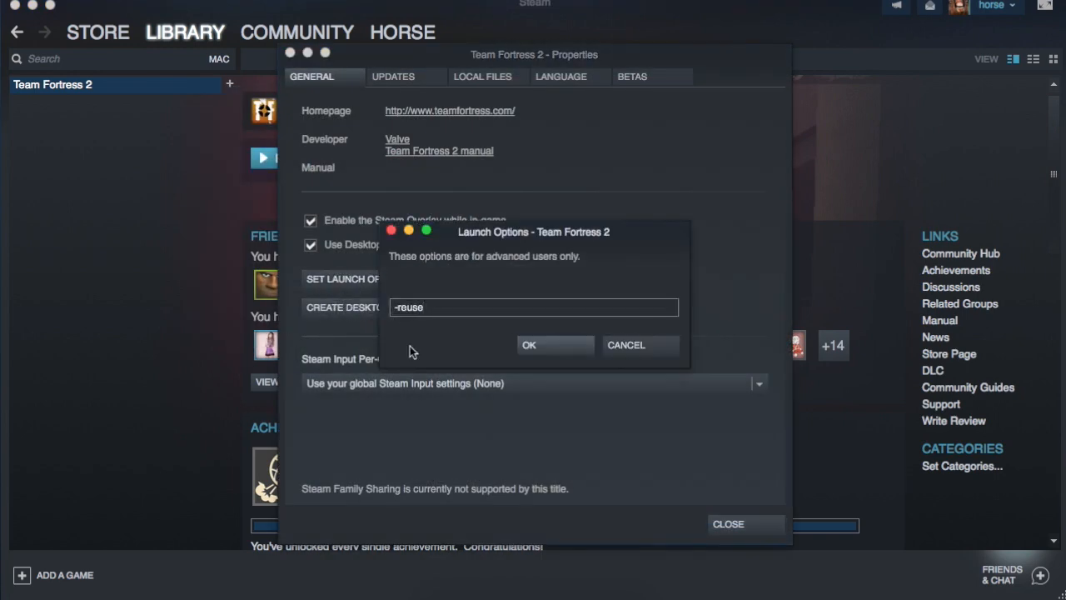
left_click(554, 345)
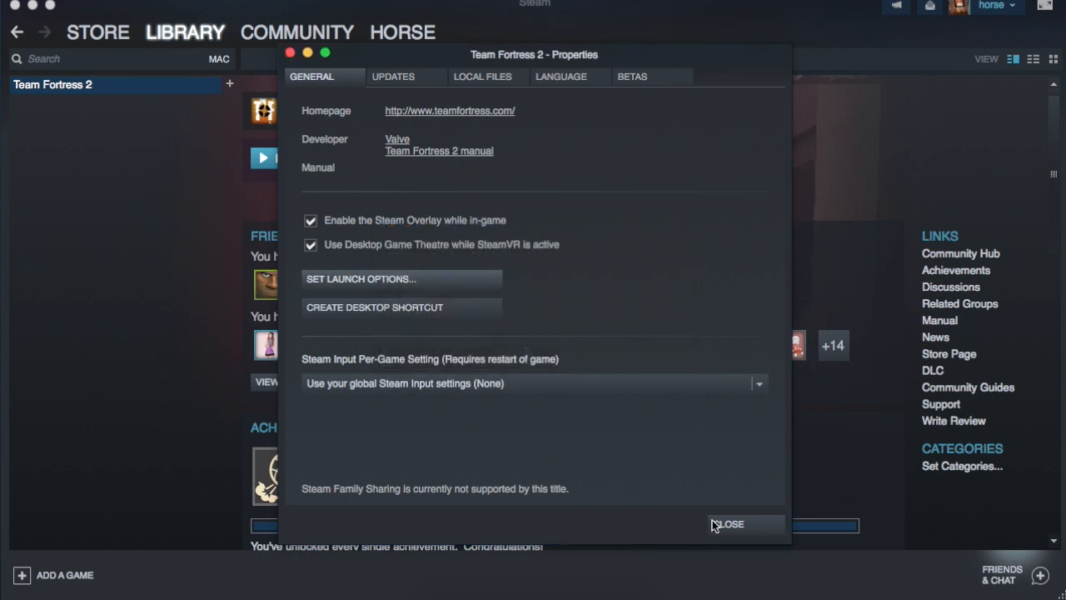
left_click(730, 524)
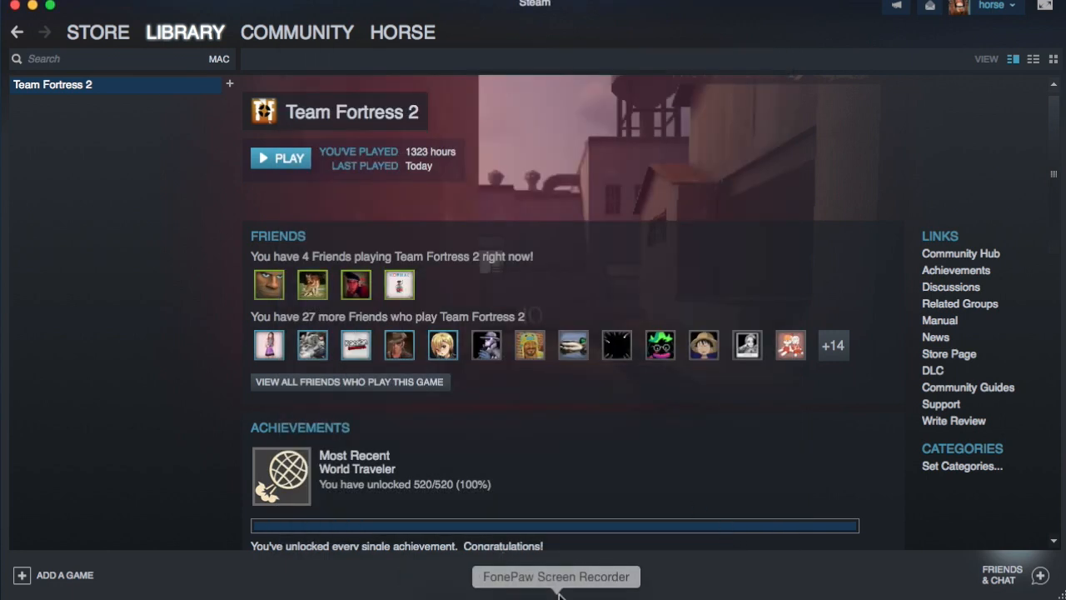